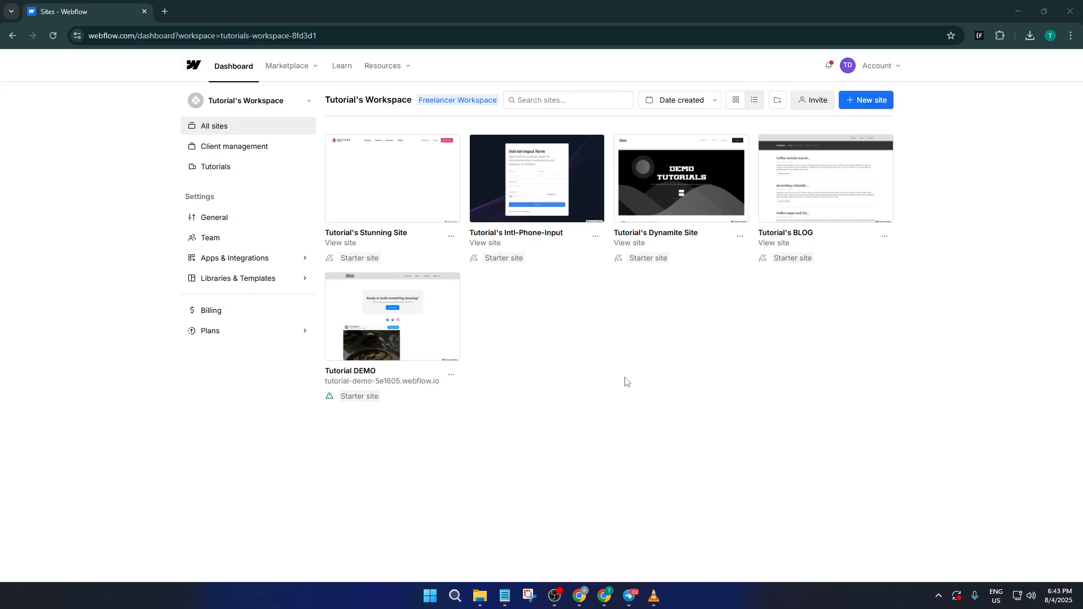
pyautogui.moveTo(630, 378)
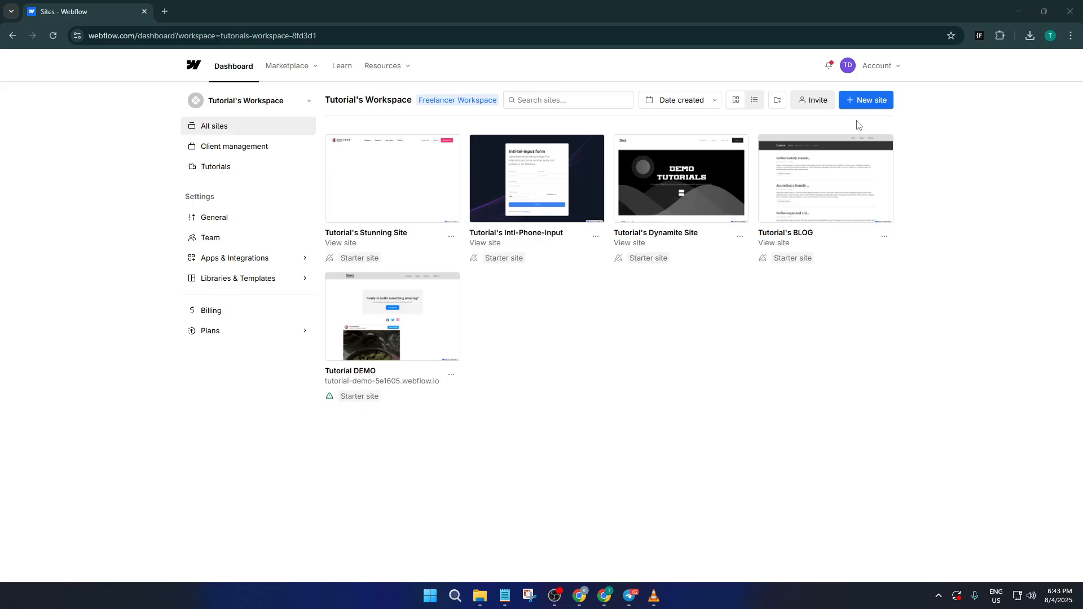
pyautogui.moveTo(870, 105)
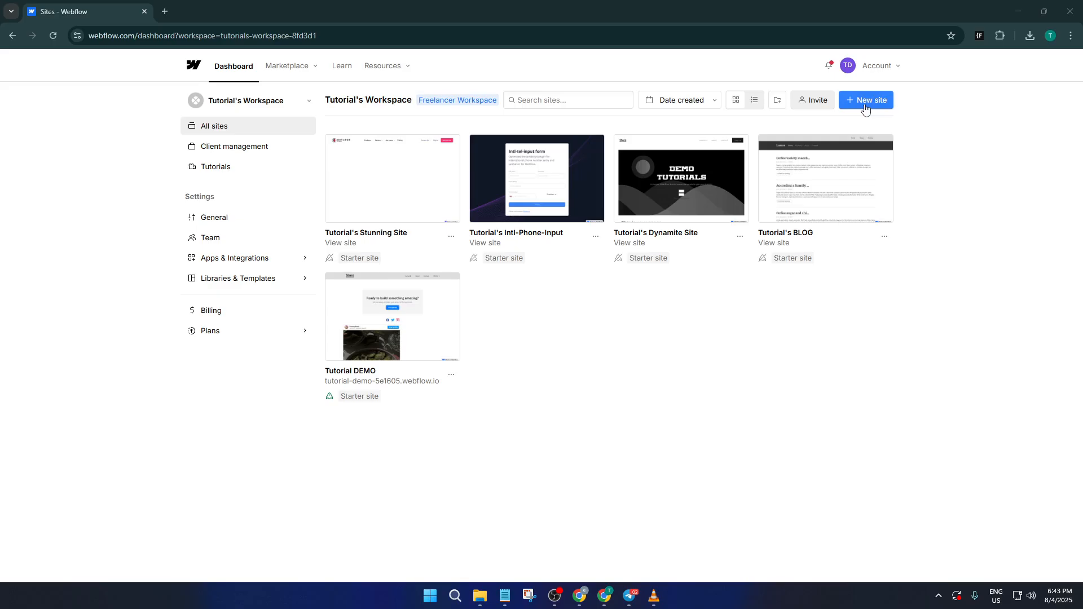
# Start a new site with the '+ New site' button on the dashboard
pyautogui.click(866, 100)
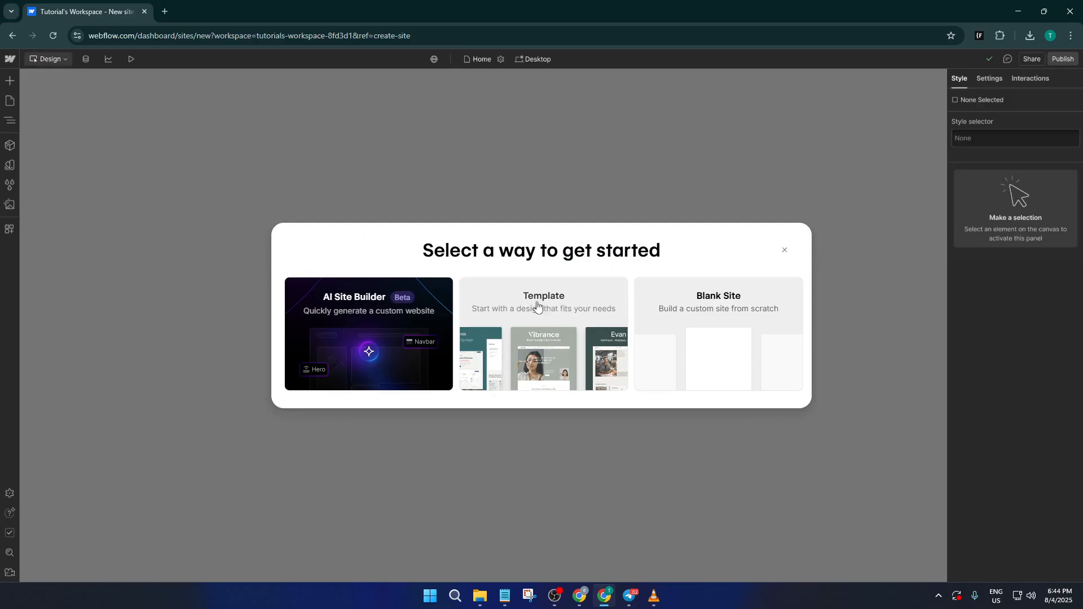
pyautogui.moveTo(548, 306)
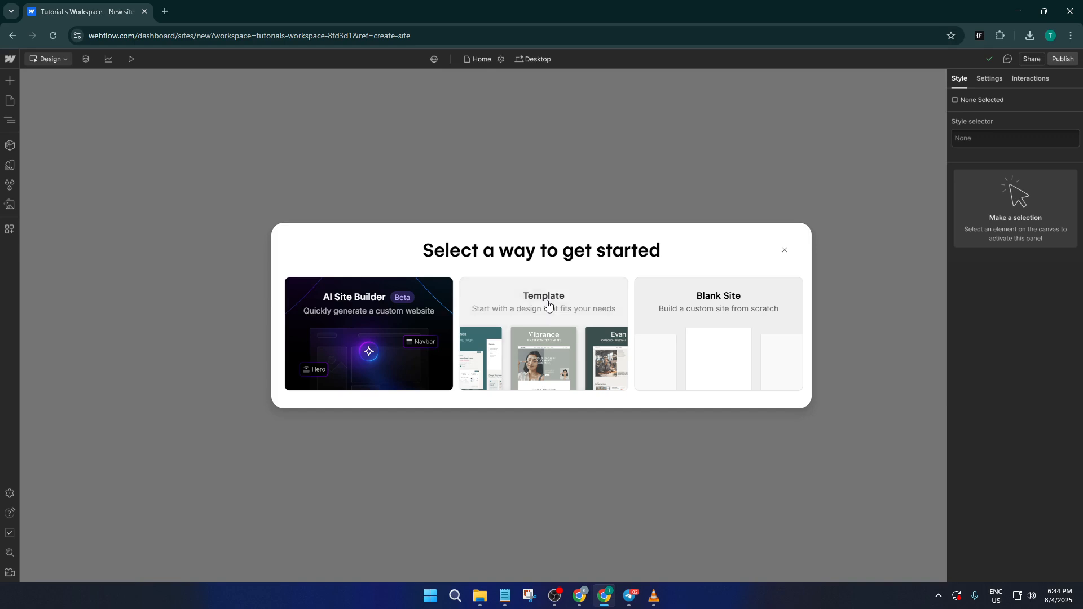
# Choose the Template option and scroll through the free and paid template gallery
pyautogui.click(543, 304)
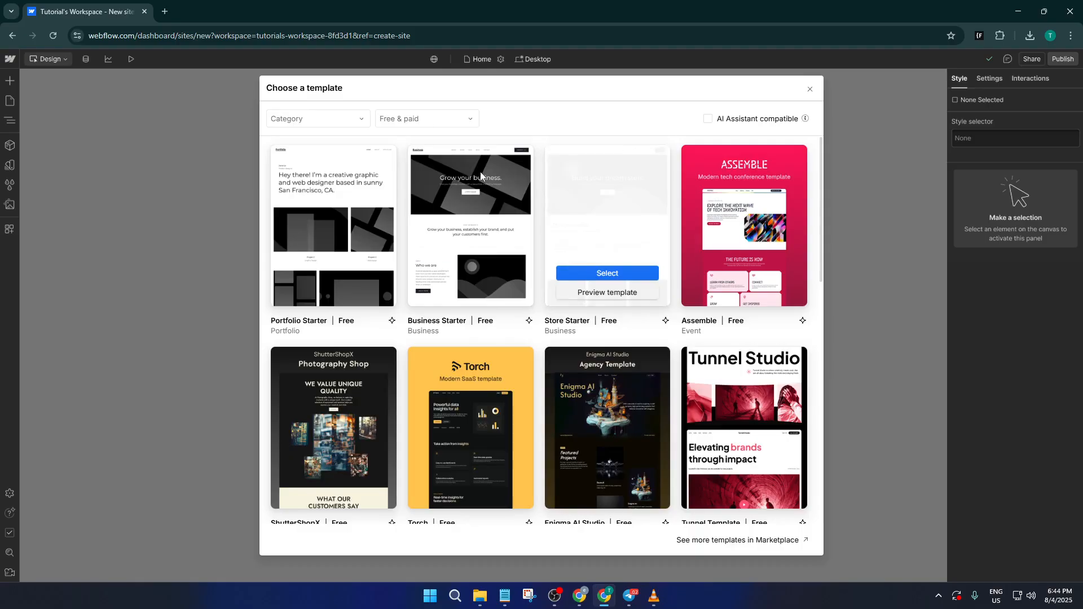
pyautogui.scroll(-3)
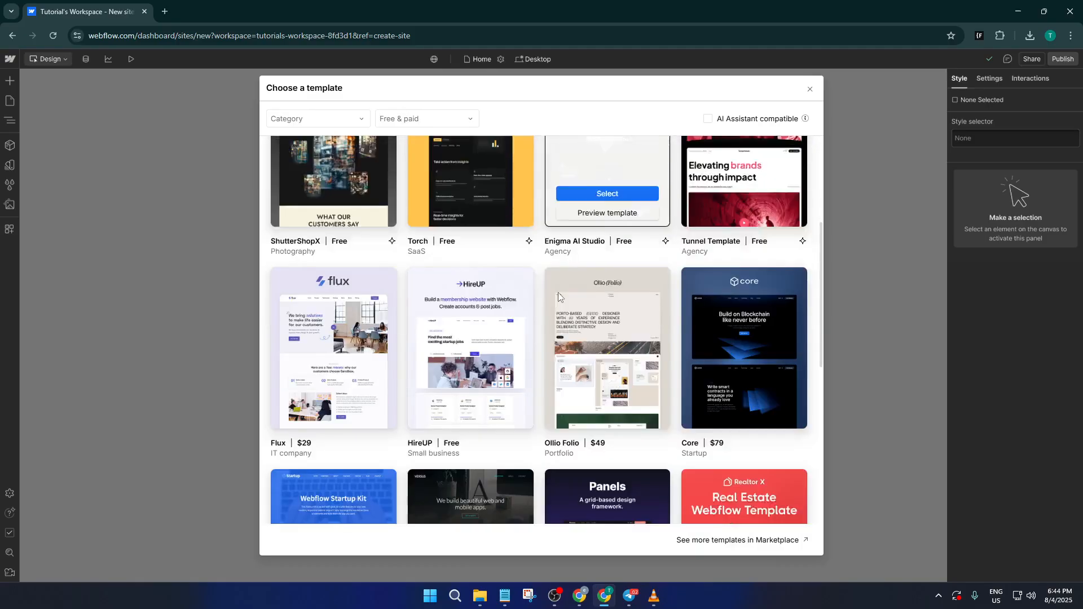
pyautogui.scroll(-3)
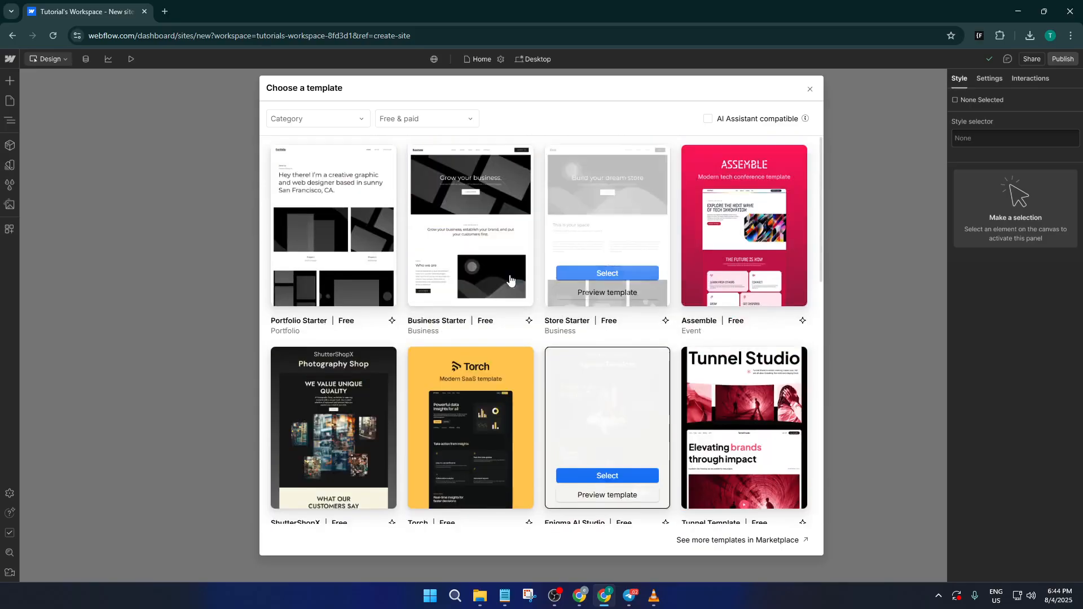
# Try the Design, Business and Nonprofit categories, ending on Photography & Video
pyautogui.click(317, 118)
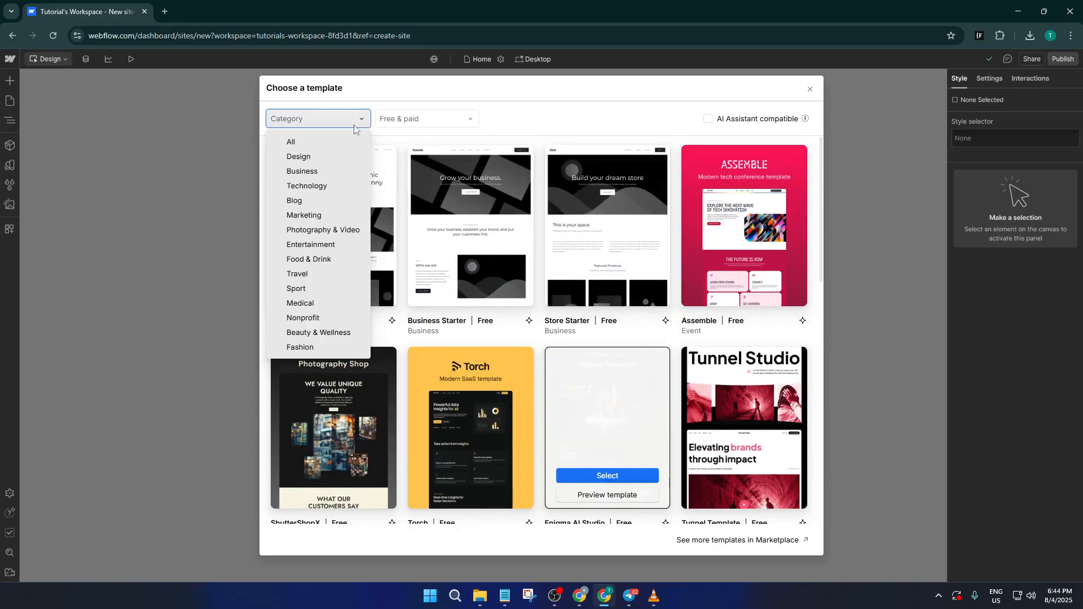
pyautogui.click(299, 157)
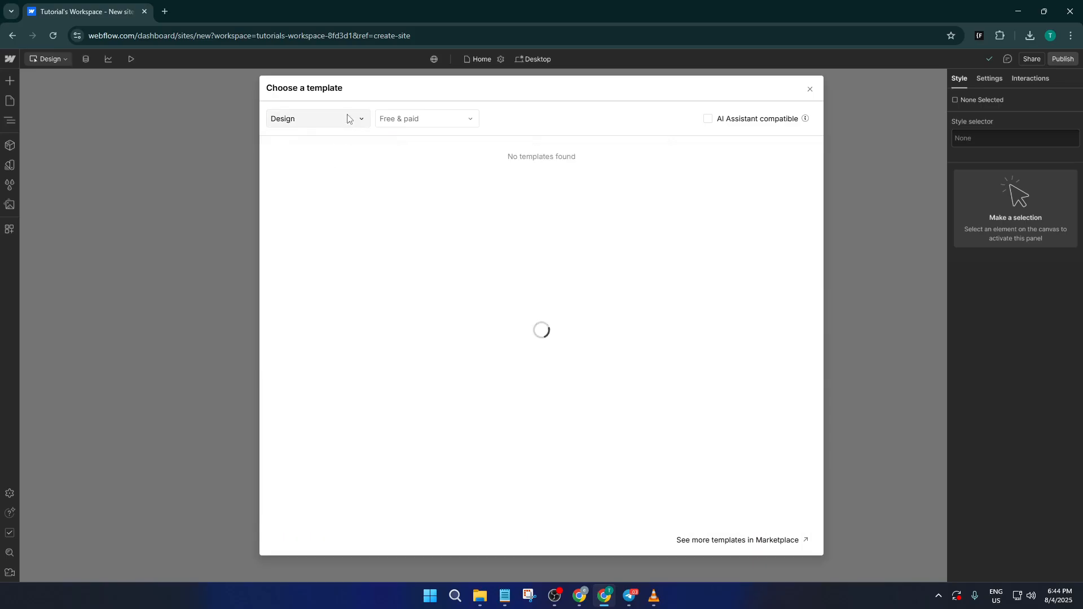
pyautogui.click(317, 118)
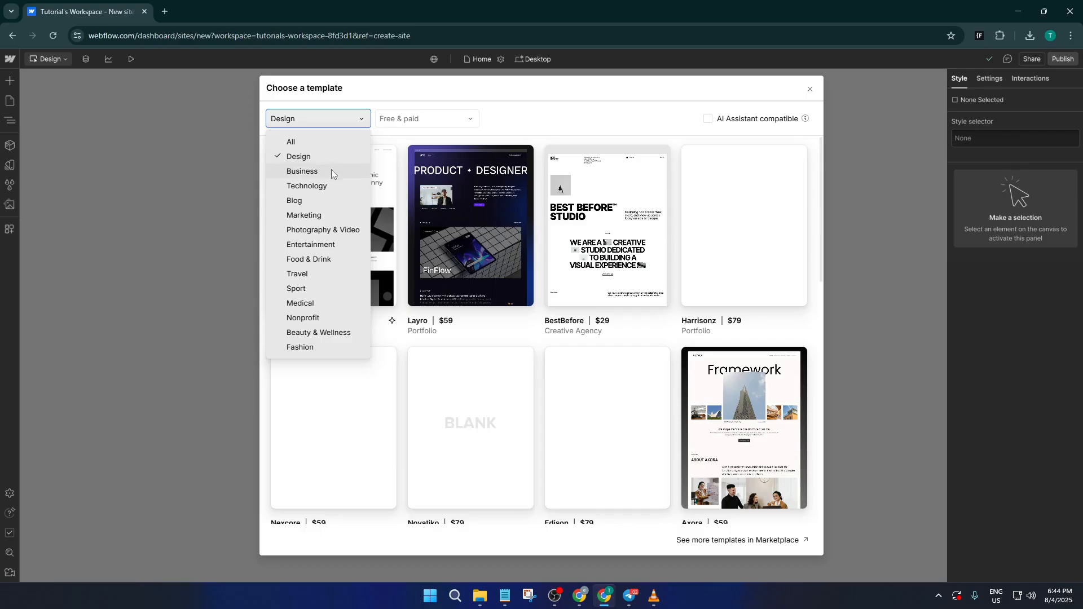
pyautogui.click(302, 171)
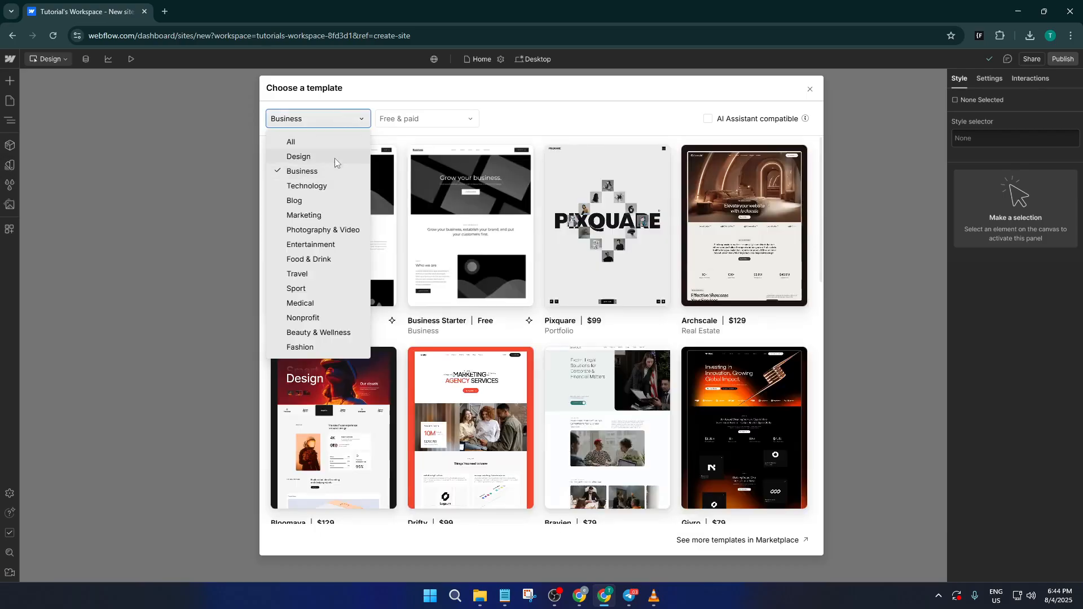
pyautogui.moveTo(316, 308)
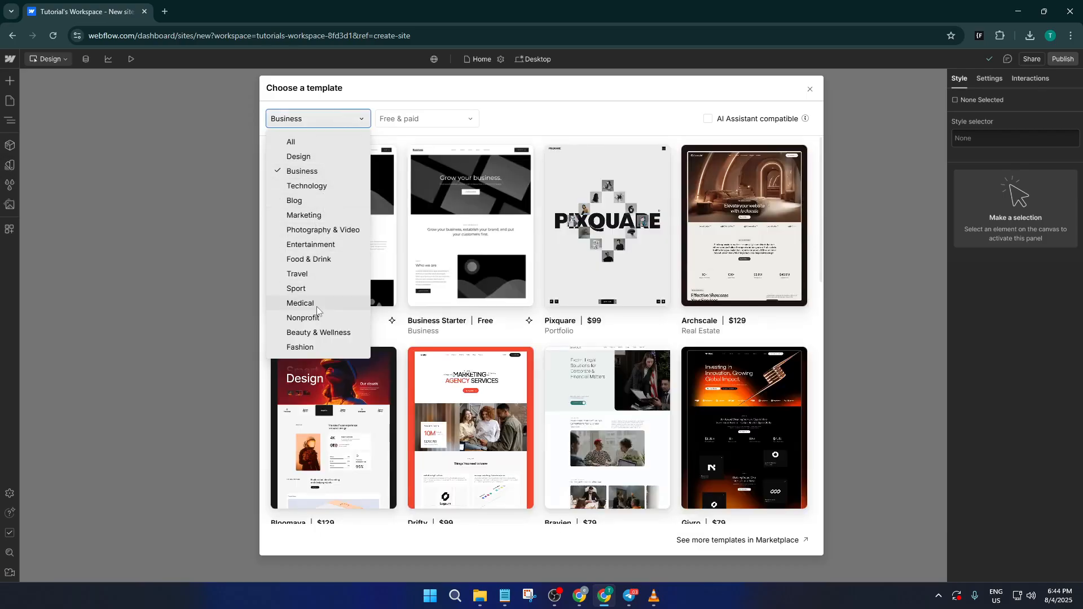
pyautogui.moveTo(322, 326)
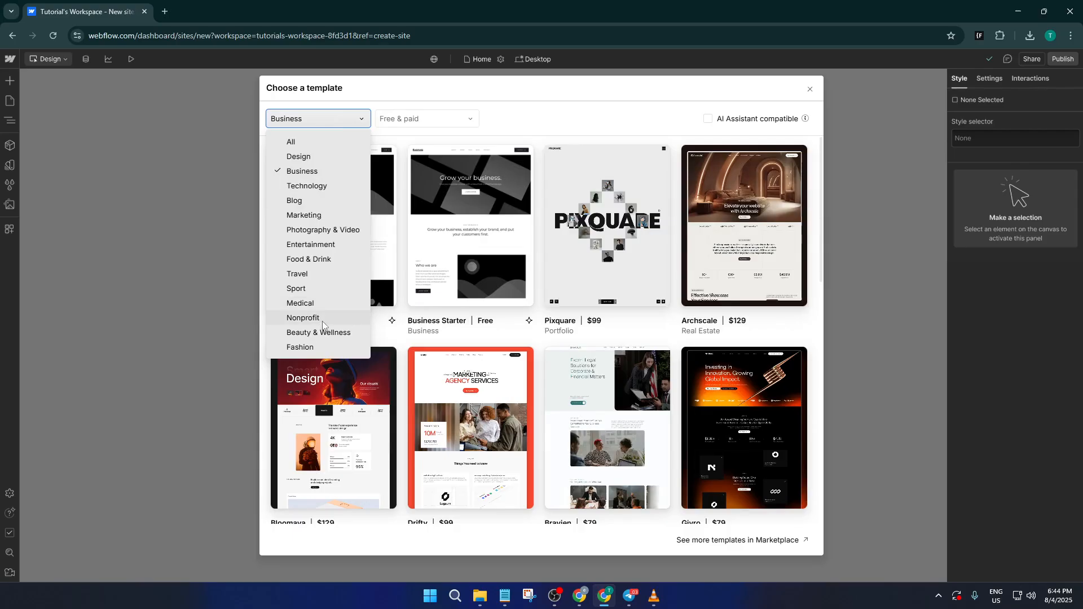
pyautogui.click(303, 317)
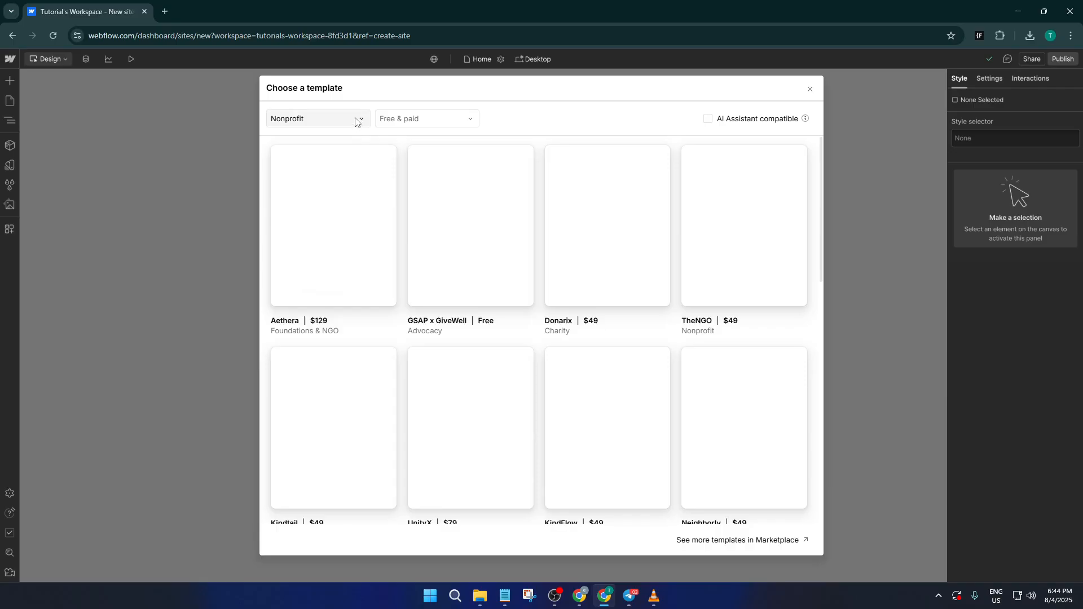
pyautogui.click(317, 118)
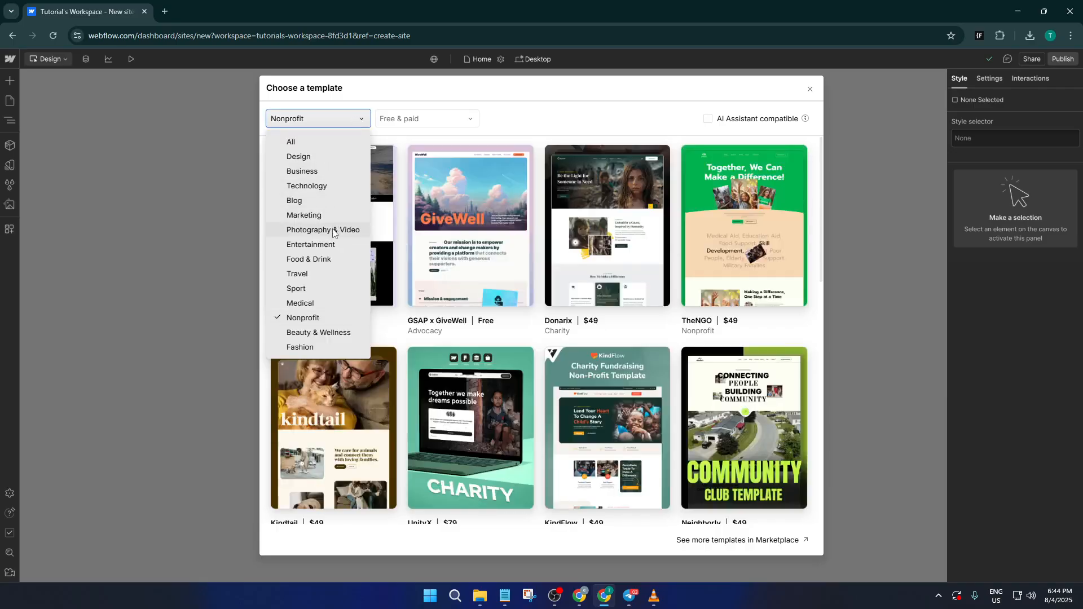
pyautogui.click(323, 230)
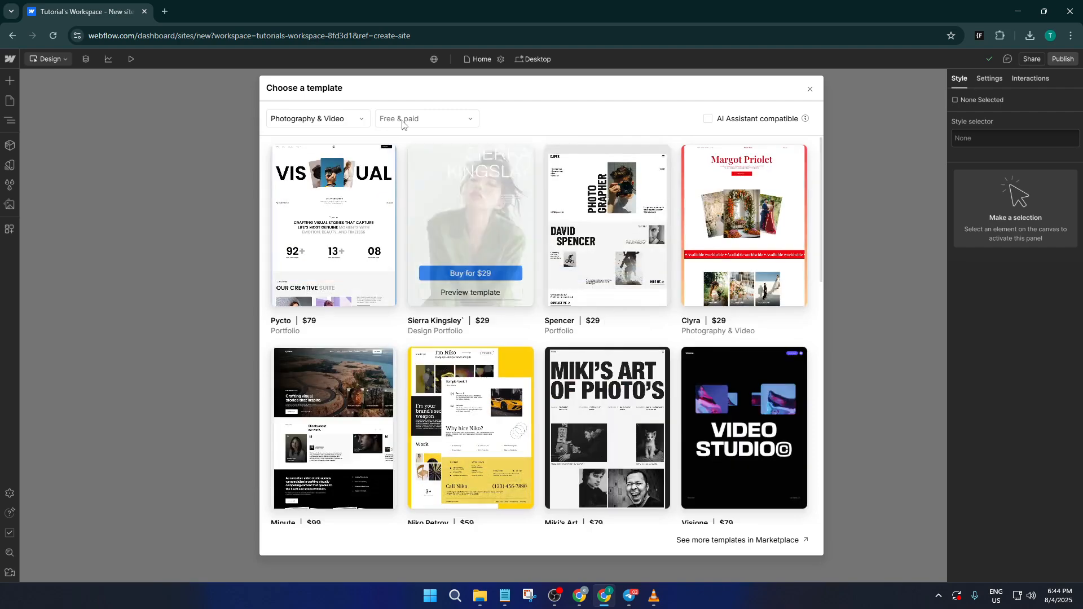
# Briefly show only free templates, then set category to All and price to Free & paid
pyautogui.click(424, 118)
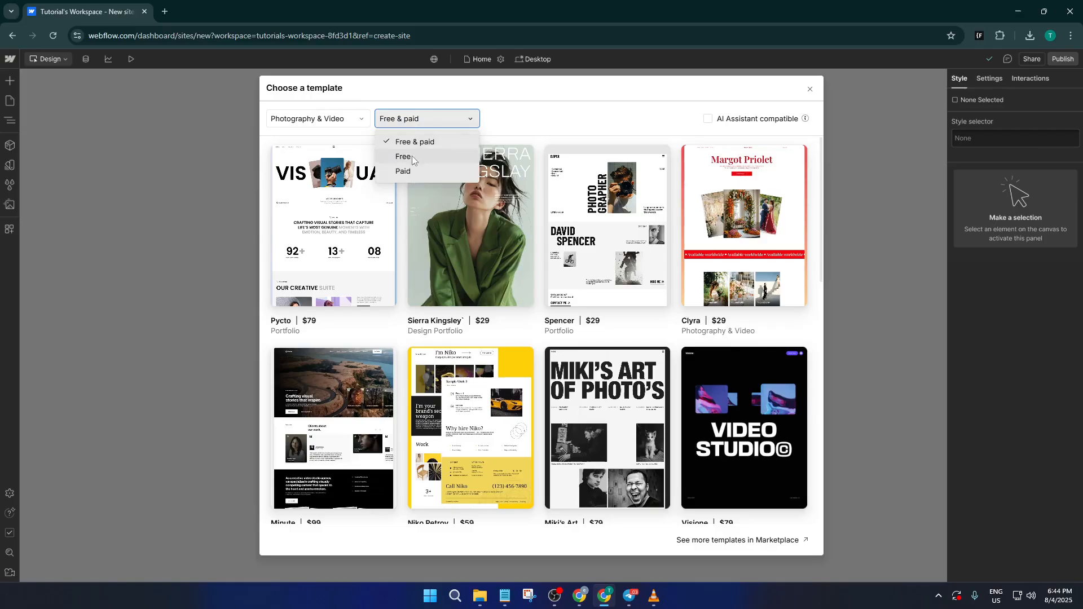
pyautogui.click(402, 157)
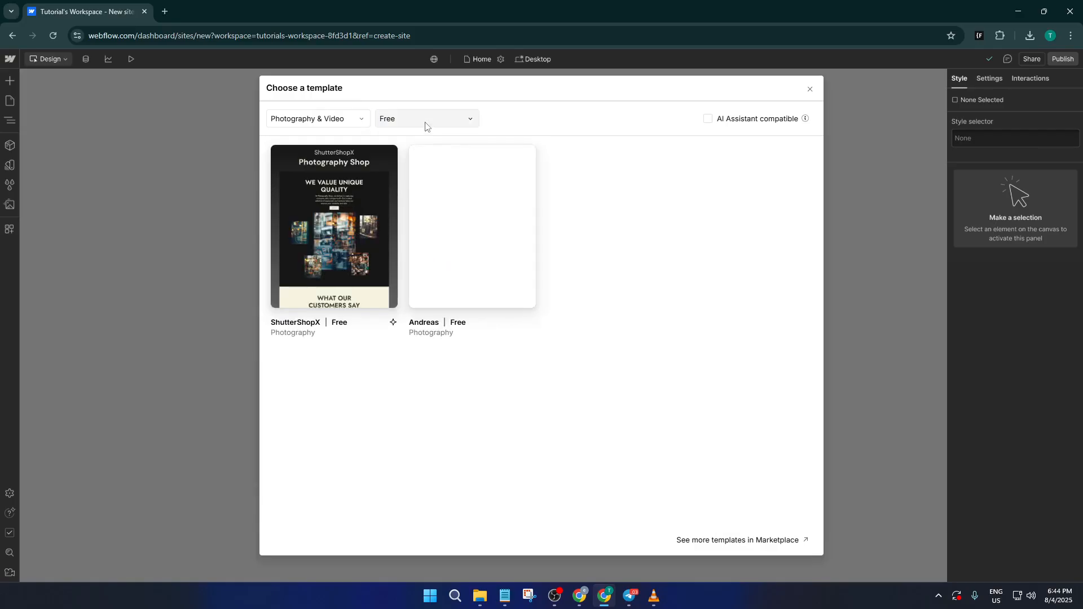
pyautogui.click(317, 117)
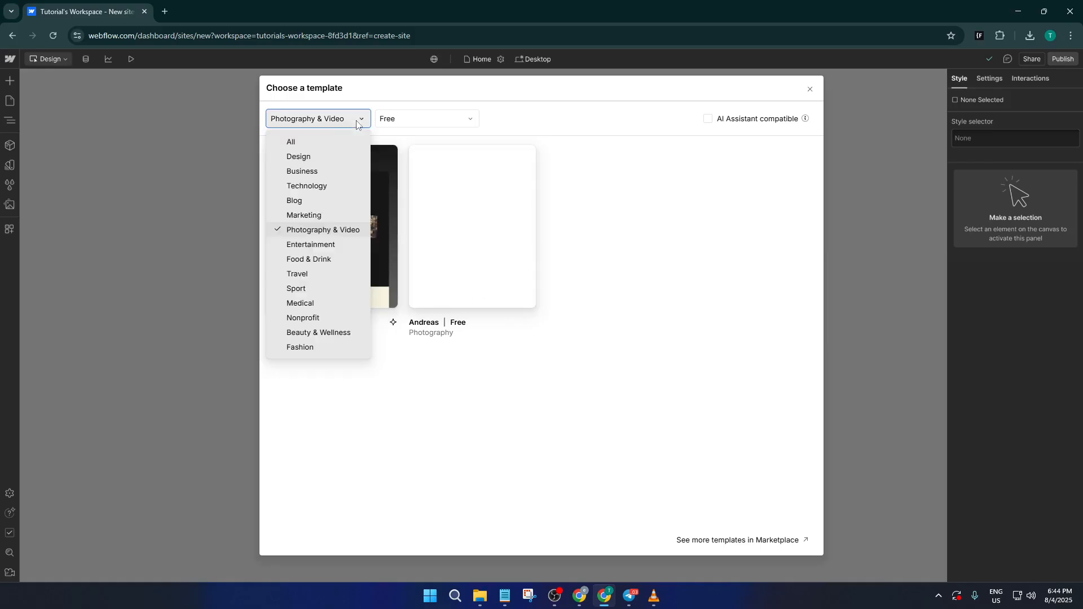
pyautogui.click(289, 142)
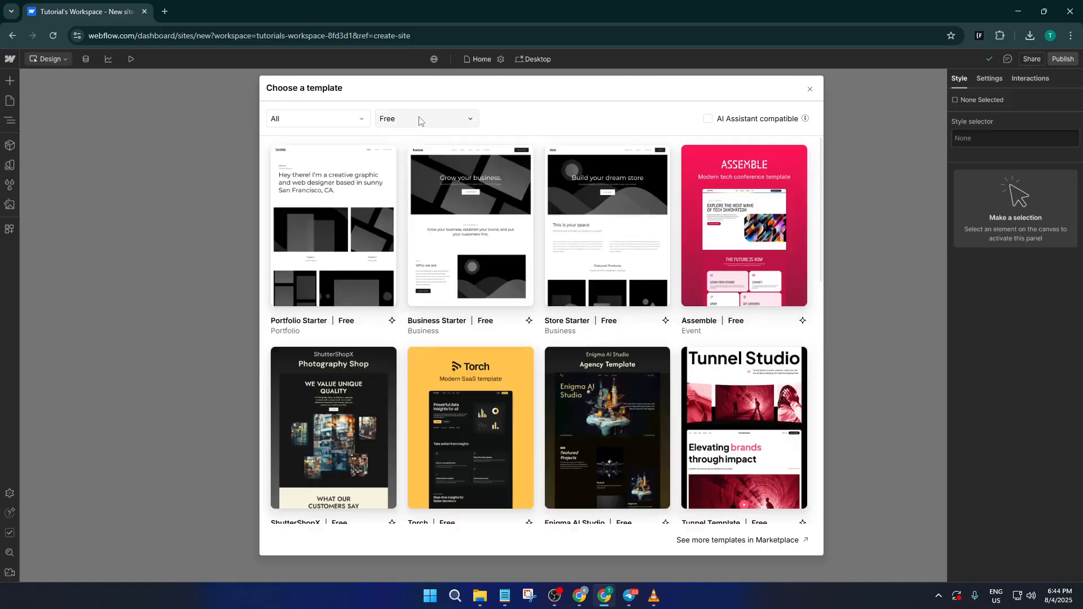
pyautogui.click(426, 118)
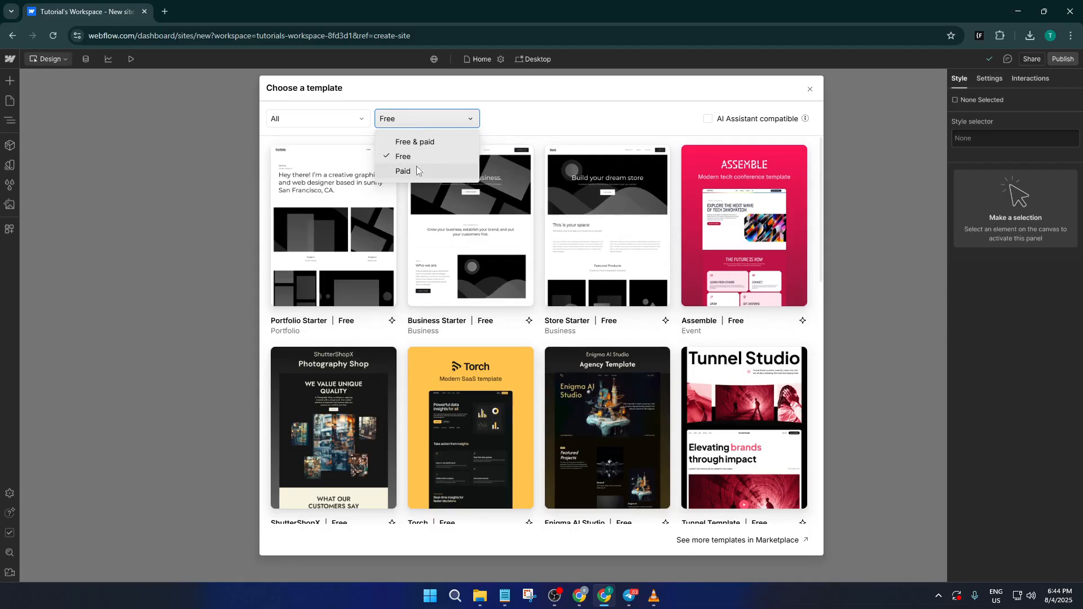
pyautogui.click(403, 170)
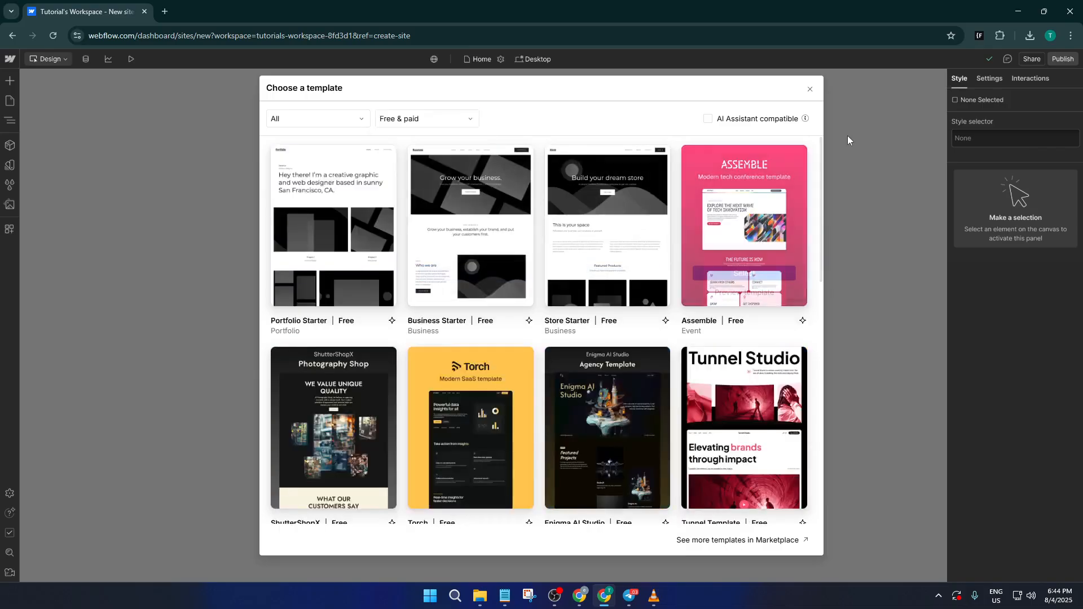
pyautogui.click(708, 118)
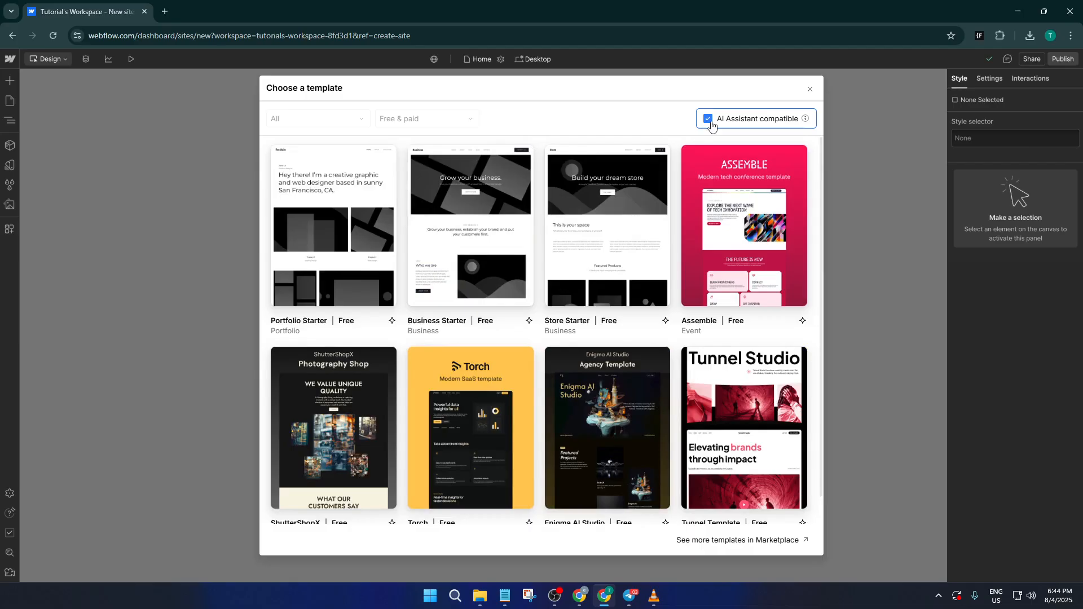
pyautogui.moveTo(737, 109)
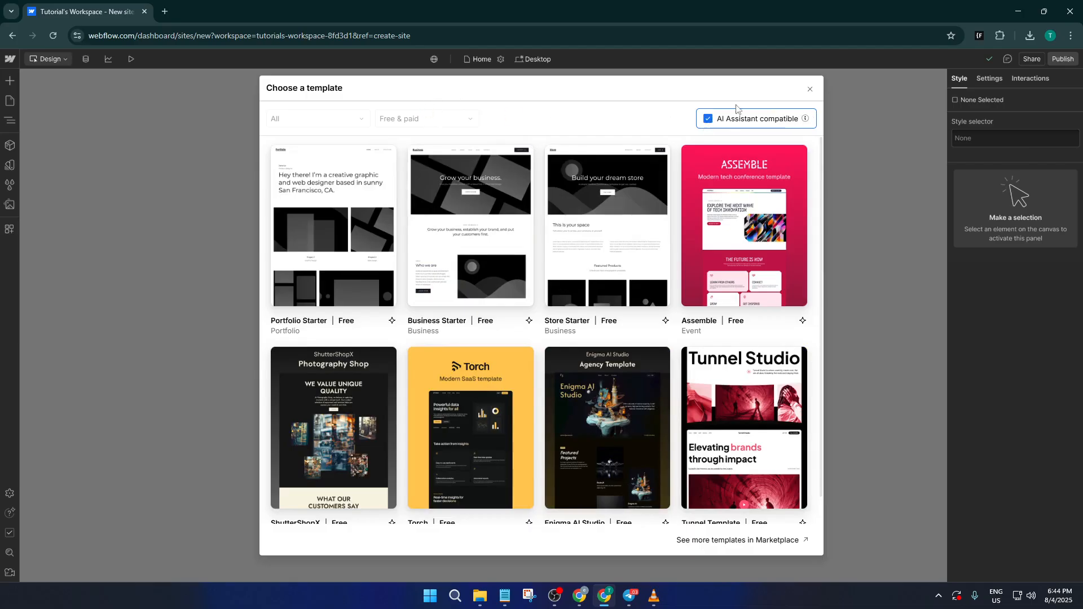
pyautogui.scroll(-3)
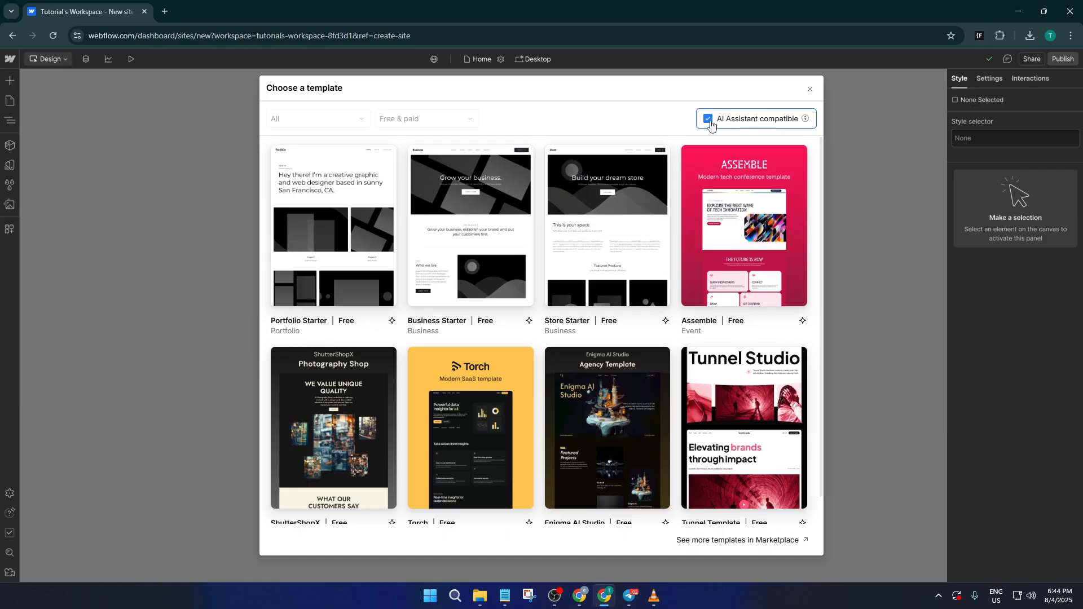
pyautogui.click(707, 118)
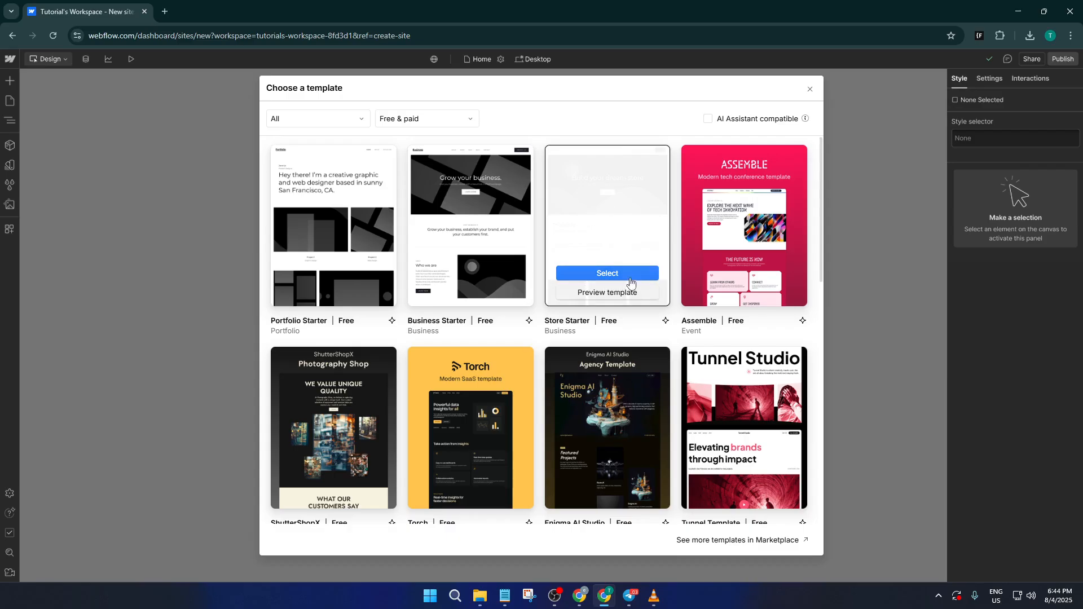
pyautogui.moveTo(602, 293)
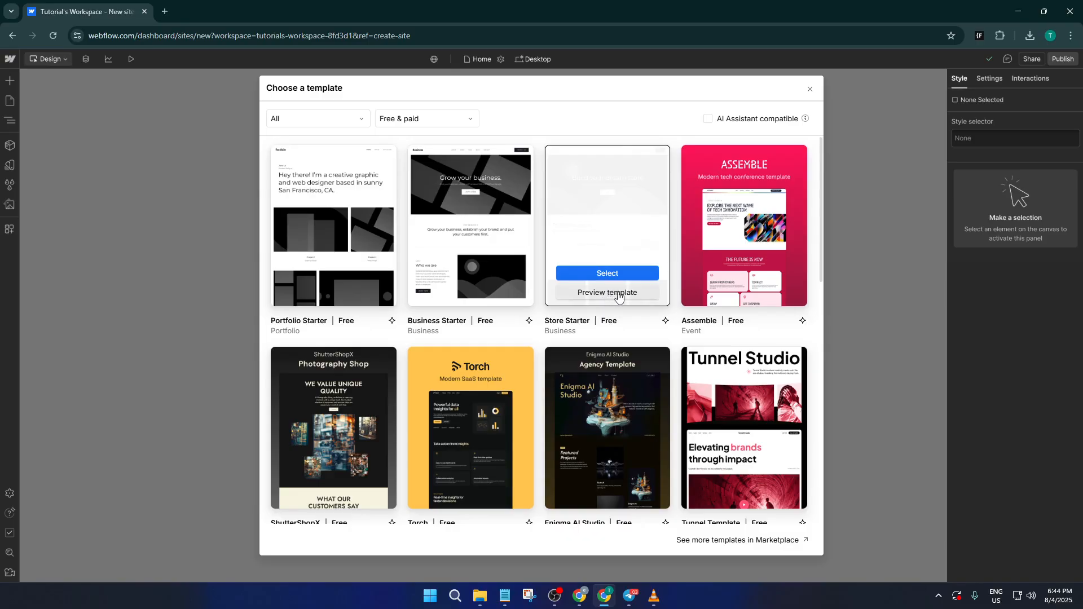
pyautogui.moveTo(470, 284)
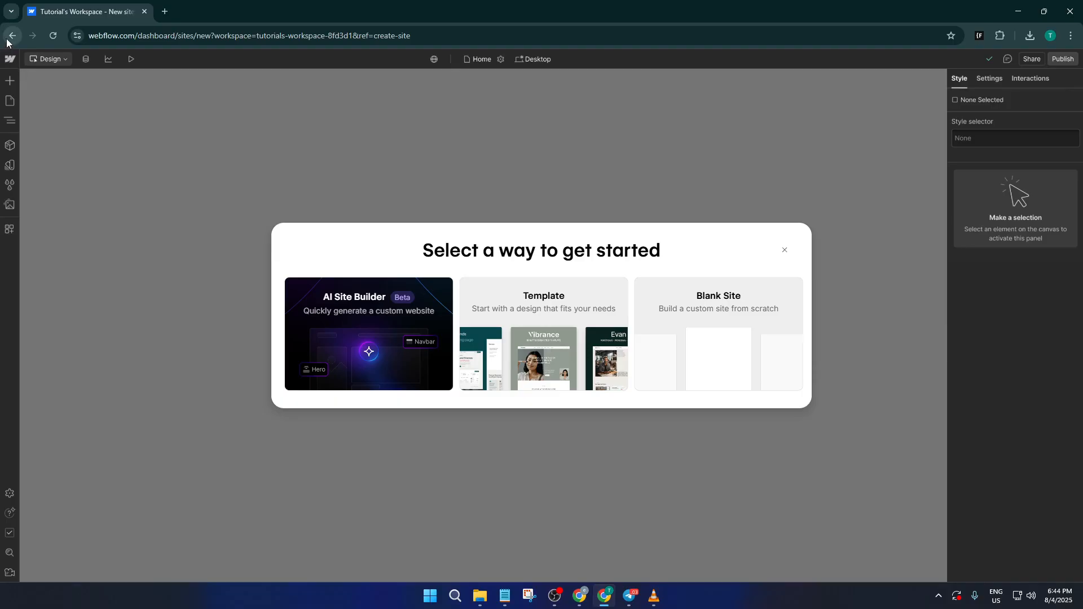
pyautogui.moveTo(779, 254)
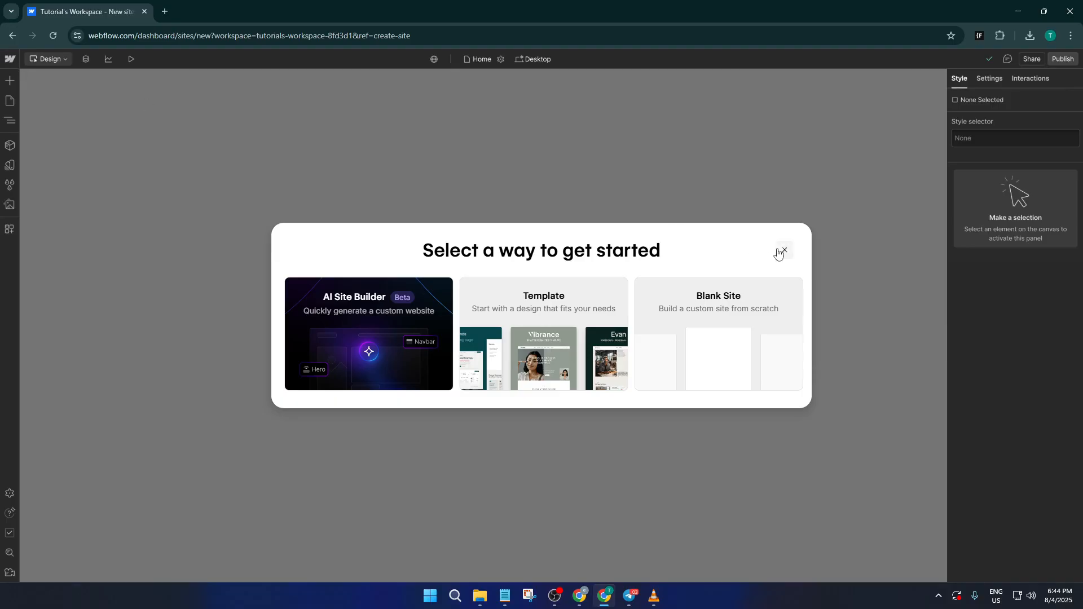
# Dismiss the starting-options dialog and open Tutorial's Dynamite Site in the Designer
pyautogui.click(783, 250)
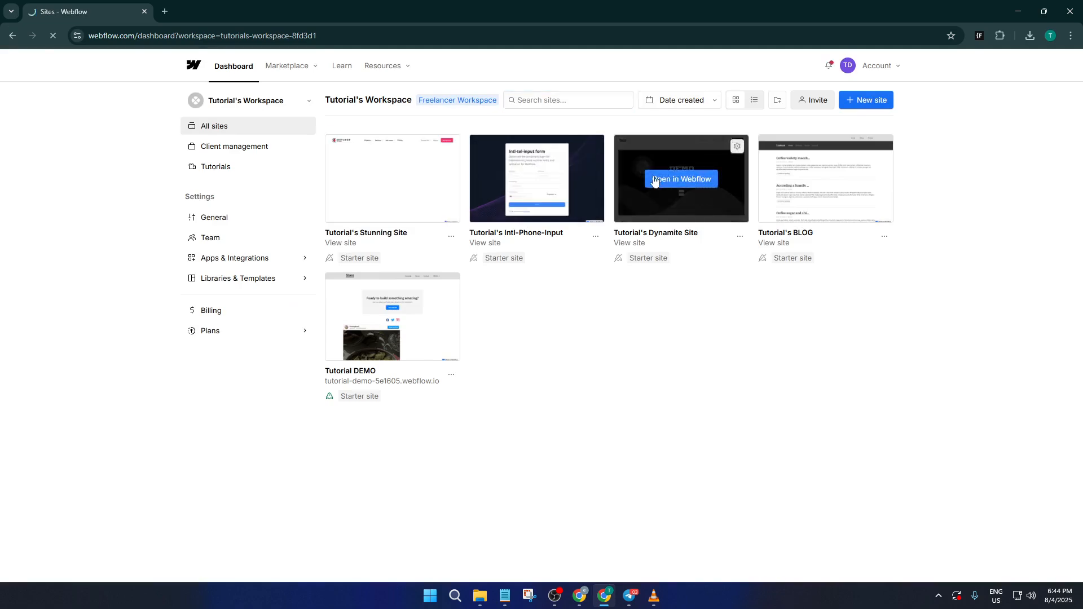
pyautogui.click(679, 179)
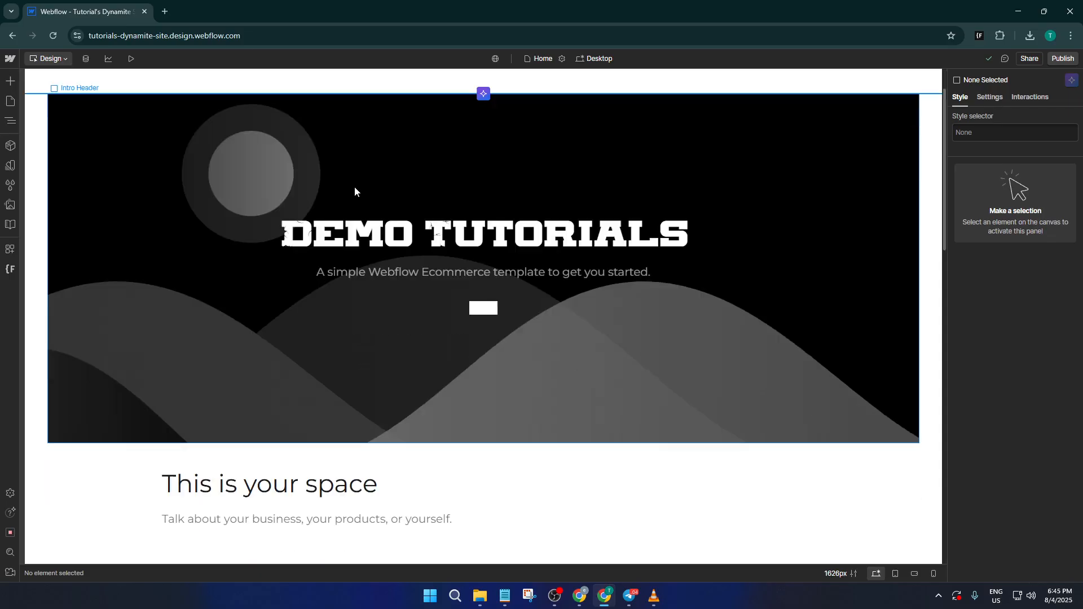
pyautogui.moveTo(559, 271)
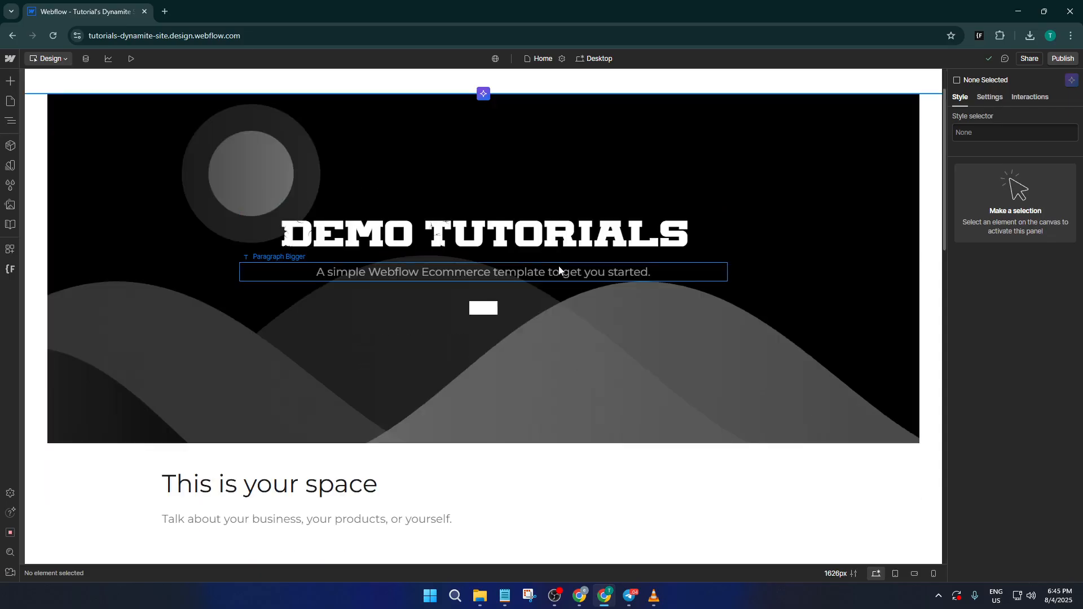
# Scroll the Dynamite homepage canvas down to the intro text and Featured Products
pyautogui.scroll(-3)
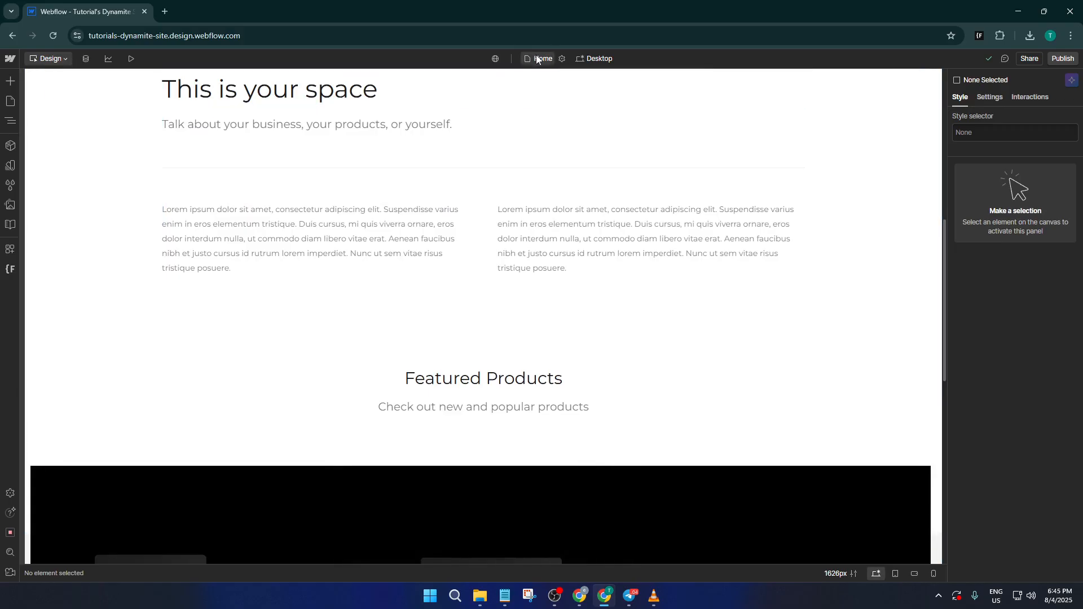
# Pick the About page from the page selector and scroll through its canvas
pyautogui.click(543, 59)
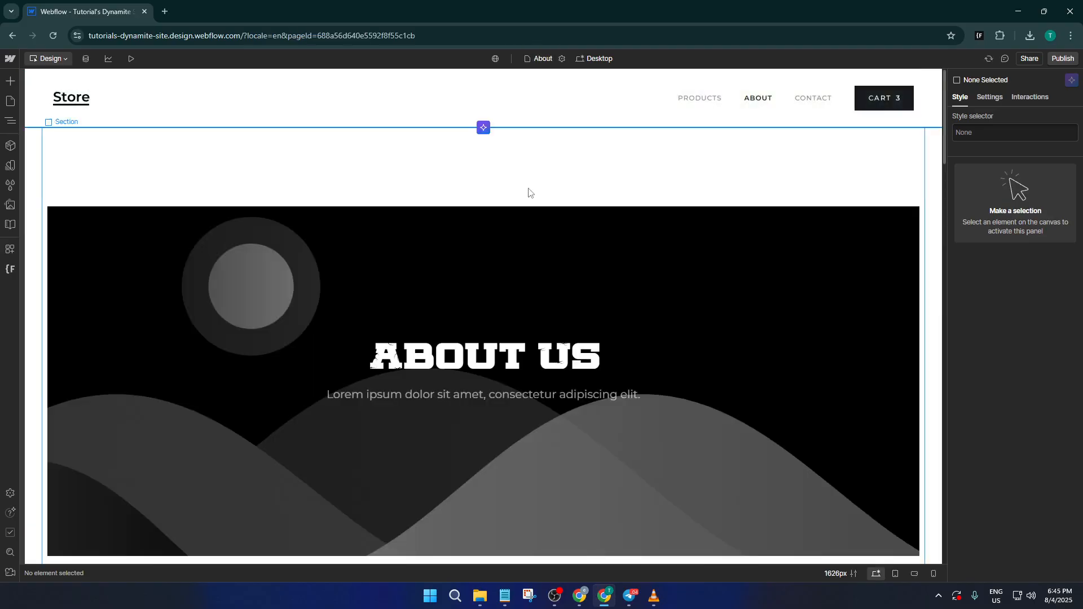
pyautogui.scroll(-3)
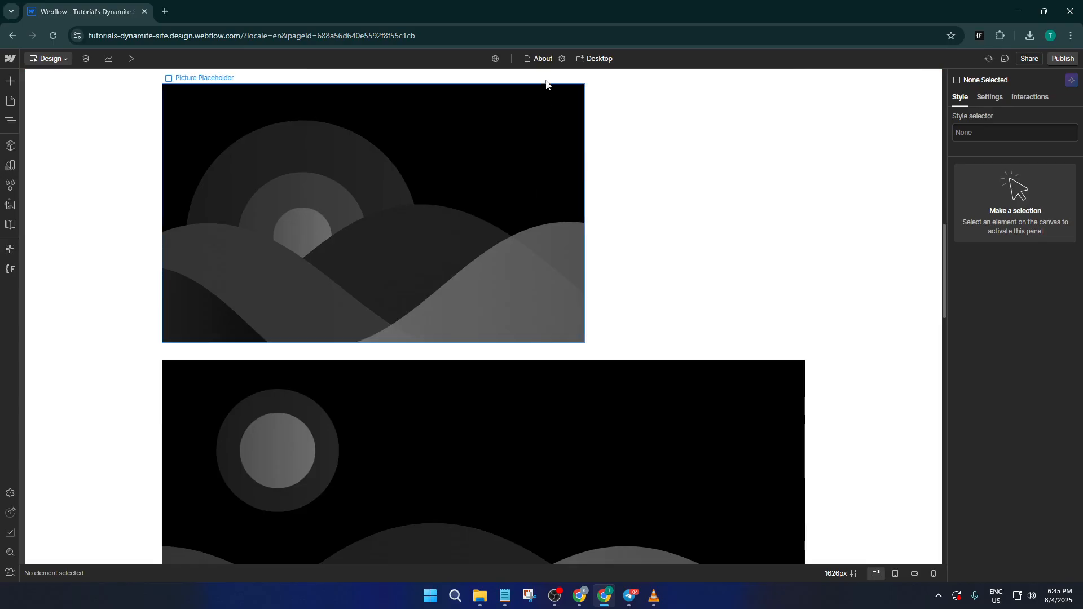
pyautogui.click(542, 58)
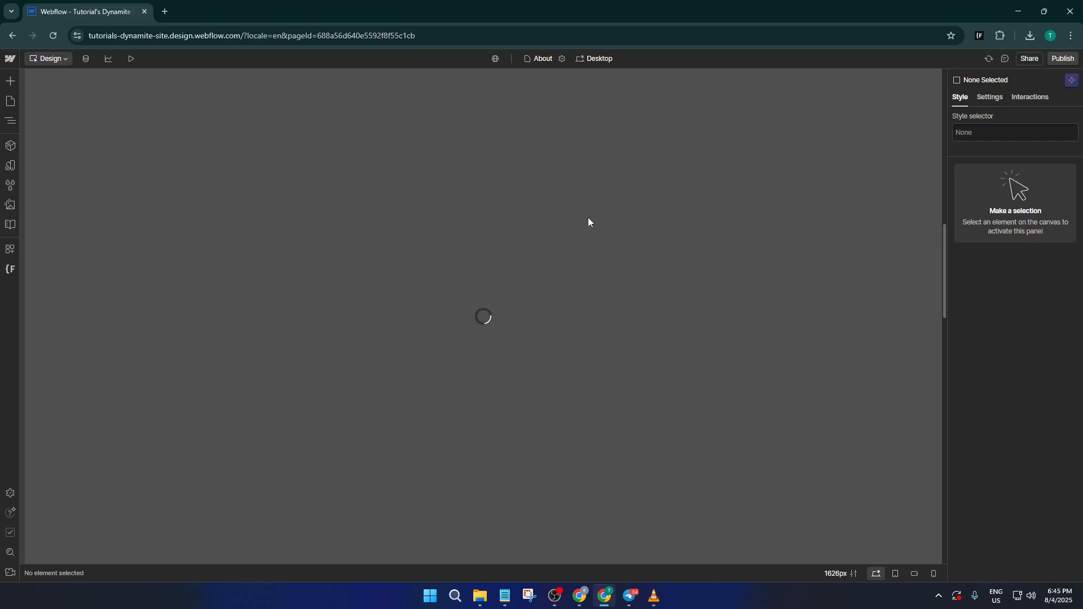
pyautogui.moveTo(587, 218)
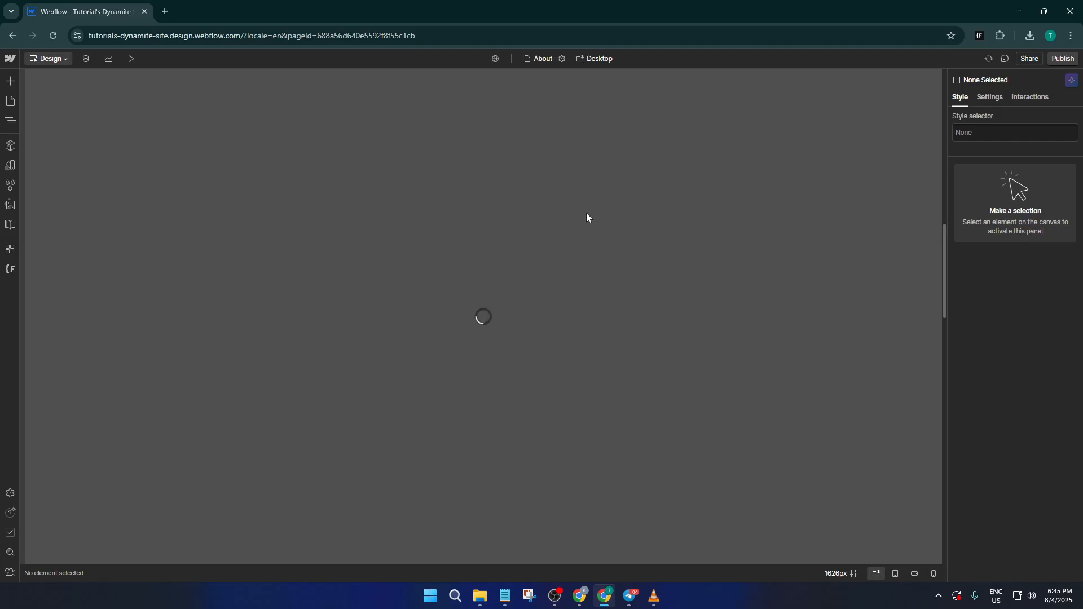